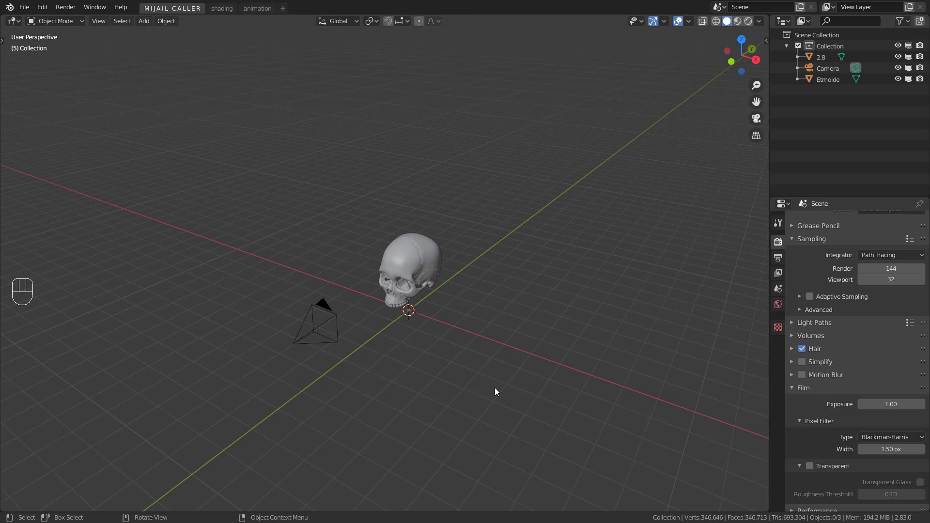
Step: Preview the skull in rendered shading, return to solid, and bring up the Add menu
{"action": "key", "text": "z"}
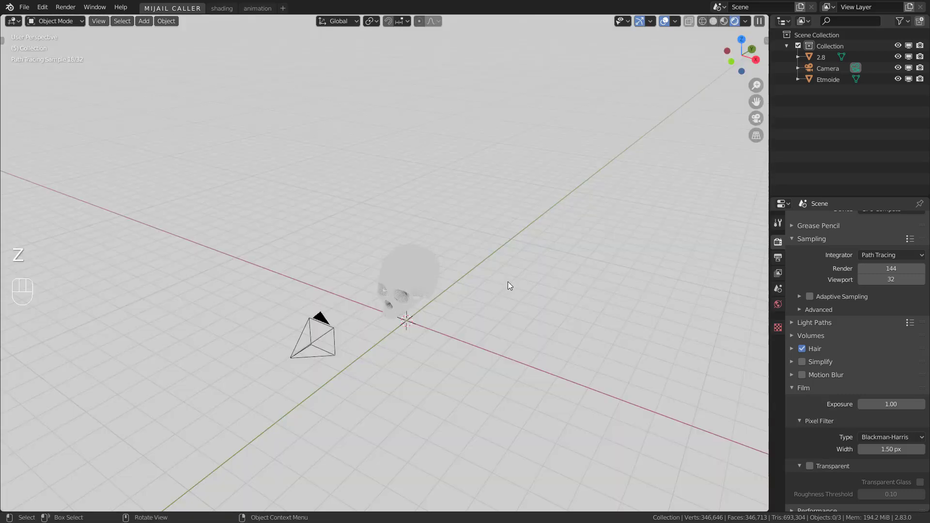
{"action": "key", "text": "shift+a"}
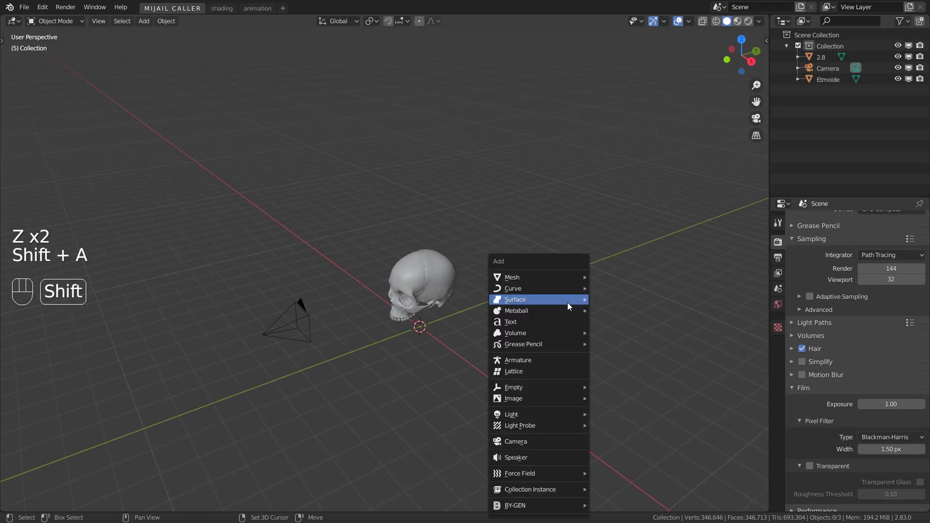
Step: Add a cube, raise and scale it to enclose the skull, and enter Edit Mode
{"action": "left_click", "coordinate": [511, 277]}
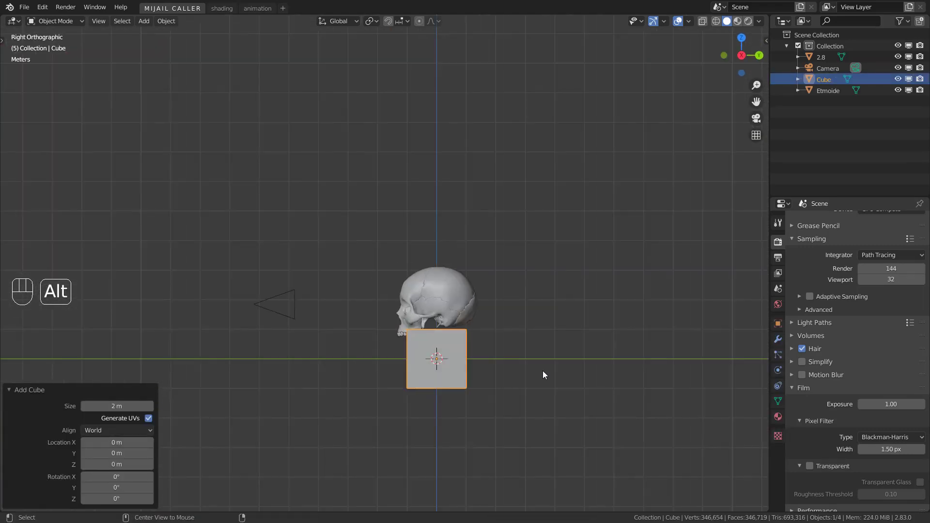
{"action": "key", "text": "s"}
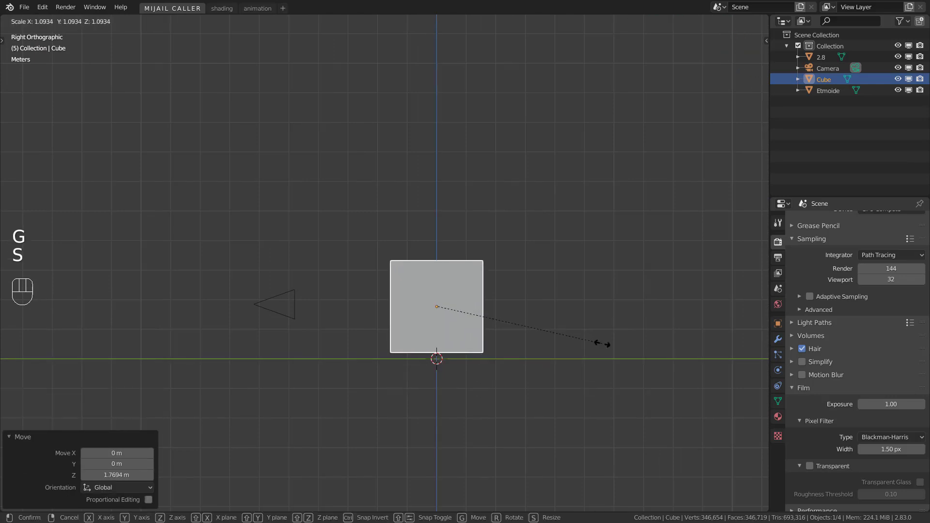
{"action": "key", "text": "s"}
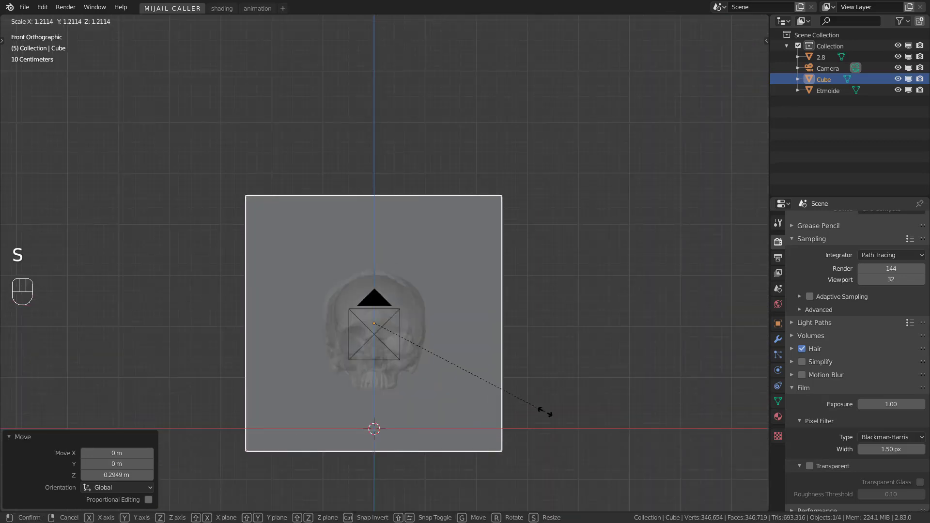
{"action": "key", "text": "Tab"}
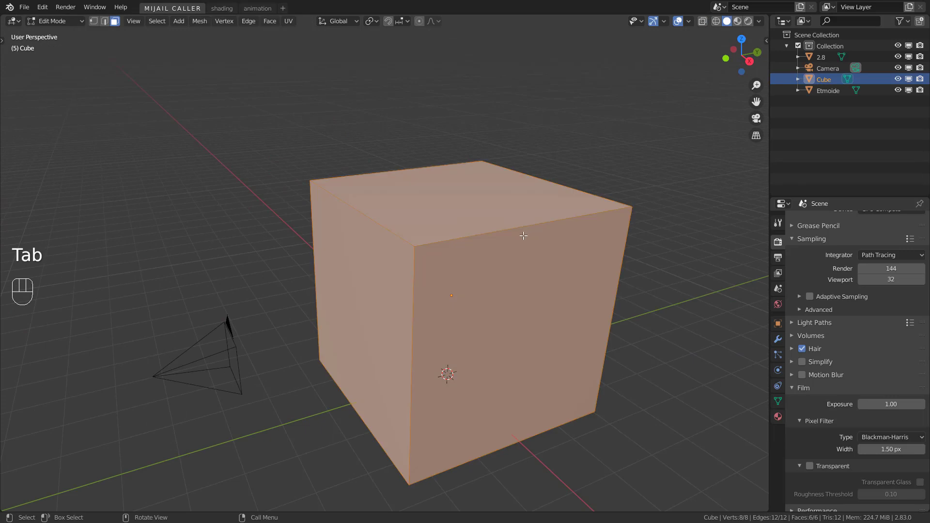
Step: Loop-cut the cube with 2 cuts per axis into a three-by-three face grid
{"action": "key", "text": "ctrl+r"}
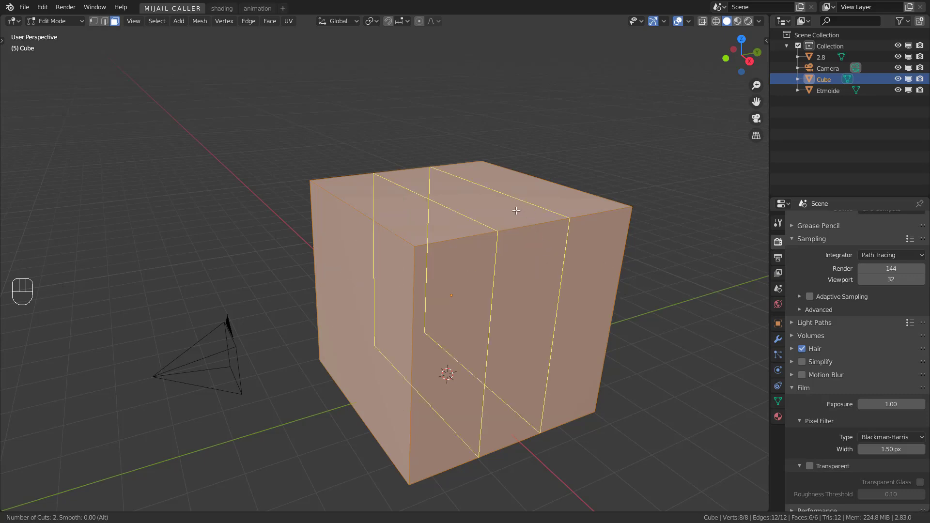
{"action": "mouse_move", "coordinate": [533, 287]}
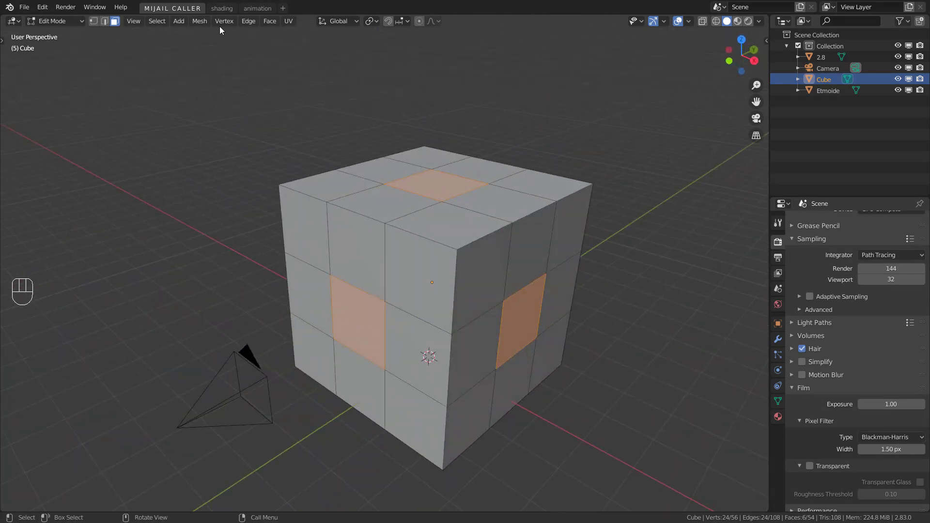
Step: Invert the center-face selection and delete all other faces
{"action": "left_click", "coordinate": [157, 21]}
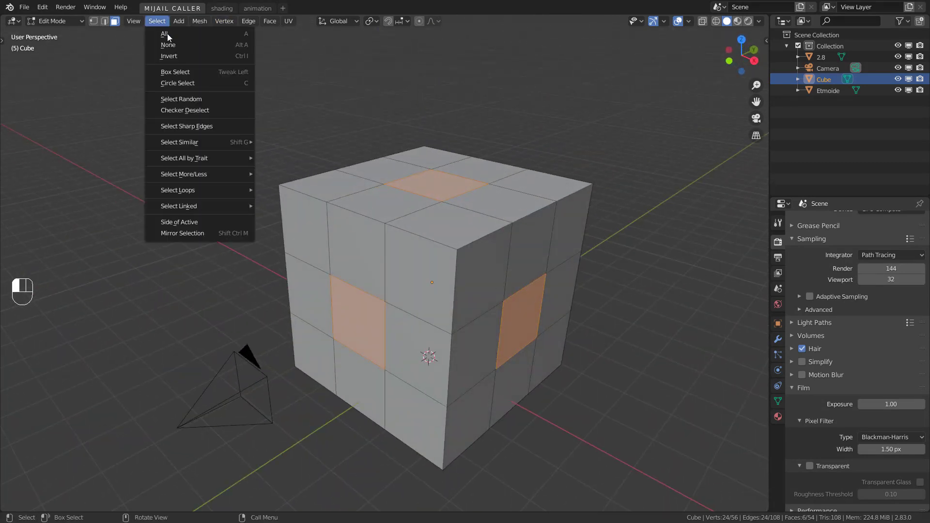
{"action": "left_click", "coordinate": [164, 33]}
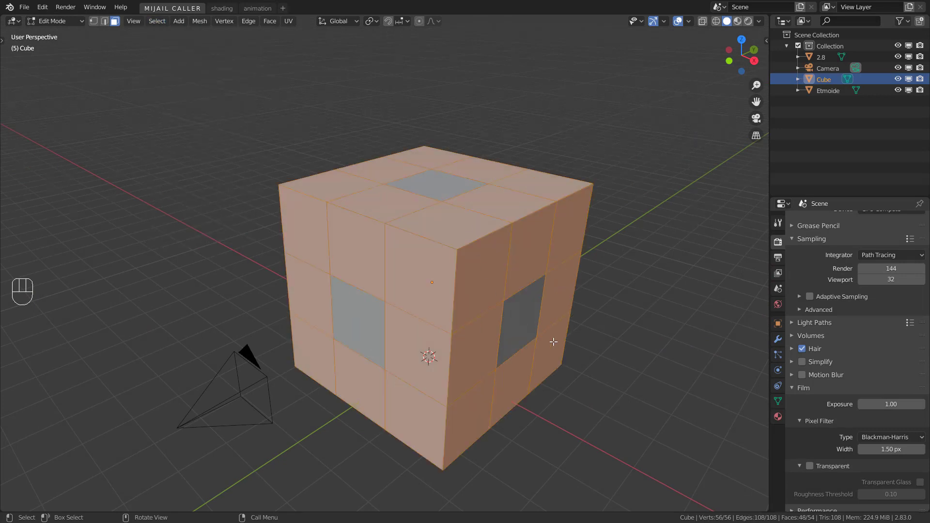
{"action": "key", "text": "x"}
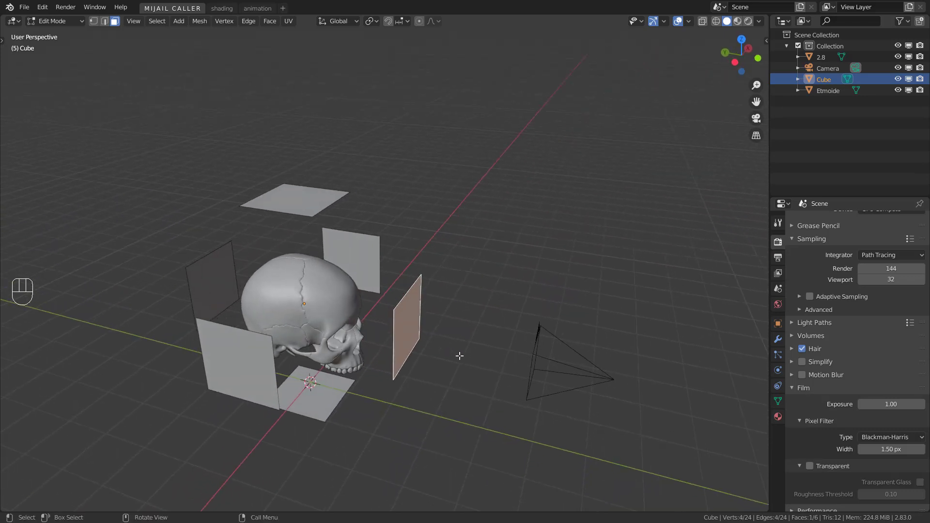
Step: Move the remaining center panels outward around the skull and return to Object Mode
{"action": "key", "text": "g"}
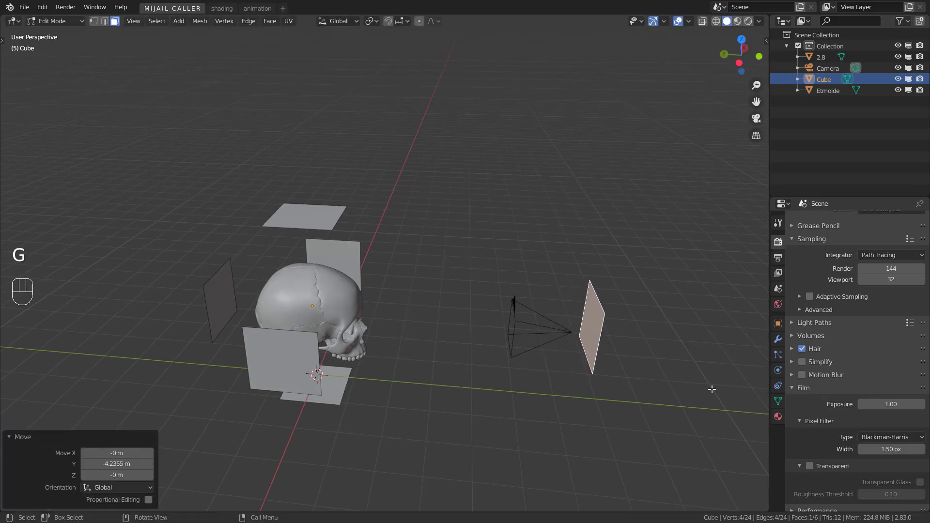
{"action": "key", "text": "alt+a"}
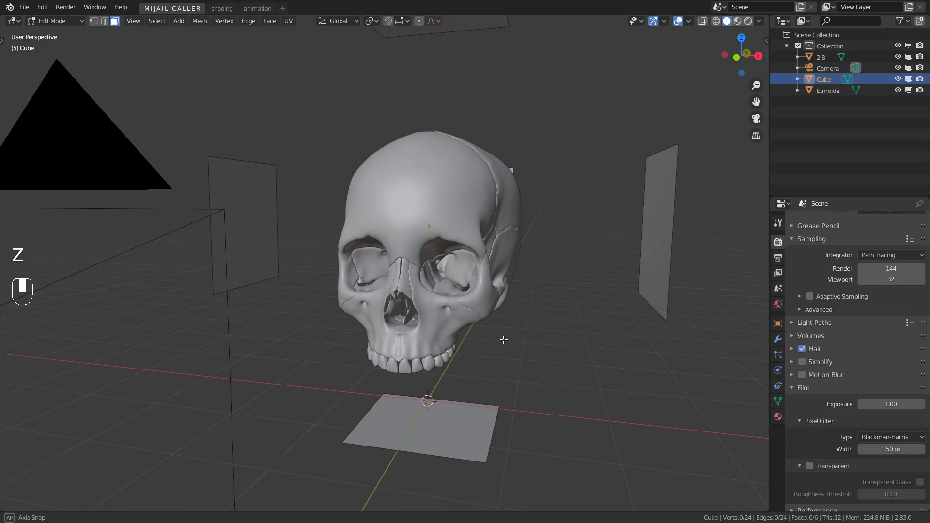
{"action": "key", "text": "Tab"}
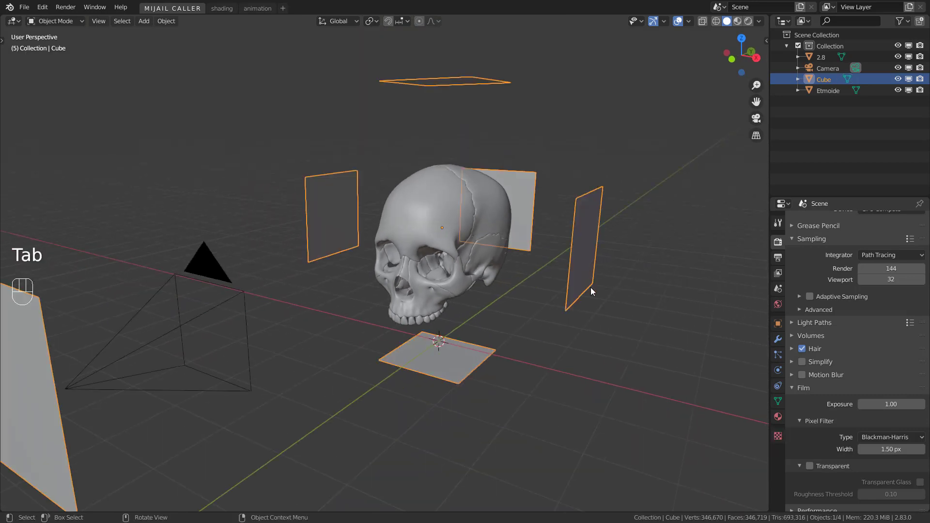
Step: Switch to rendered preview, set the World color to black, and show Material Properties
{"action": "key", "text": "s"}
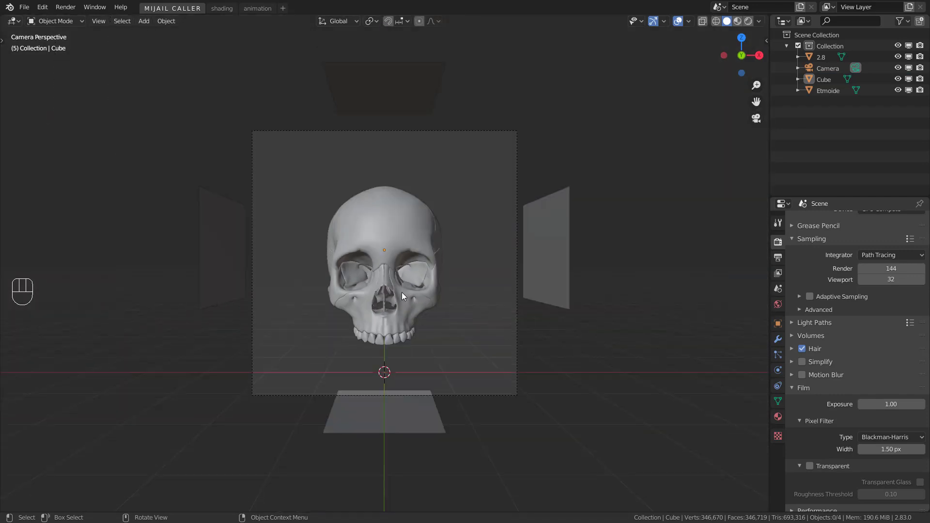
{"action": "key", "text": "alt+a"}
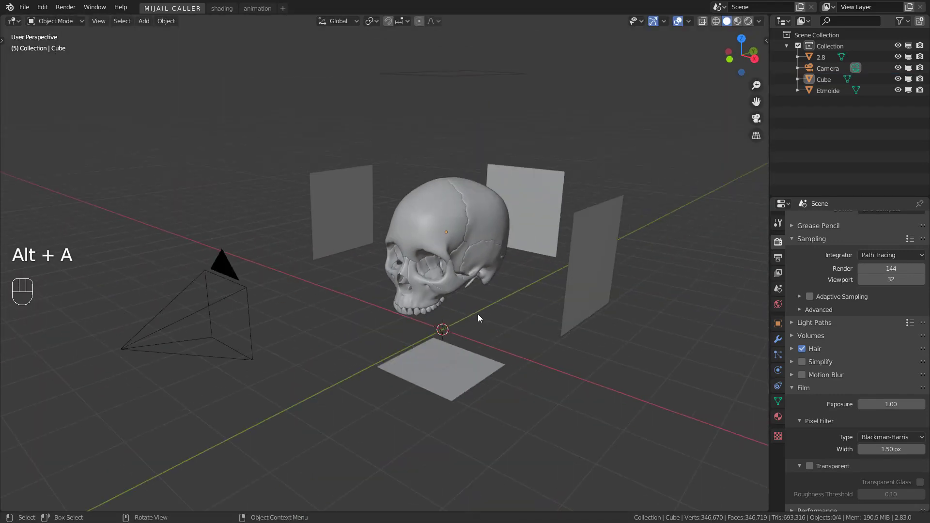
{"action": "key", "text": "alt+a"}
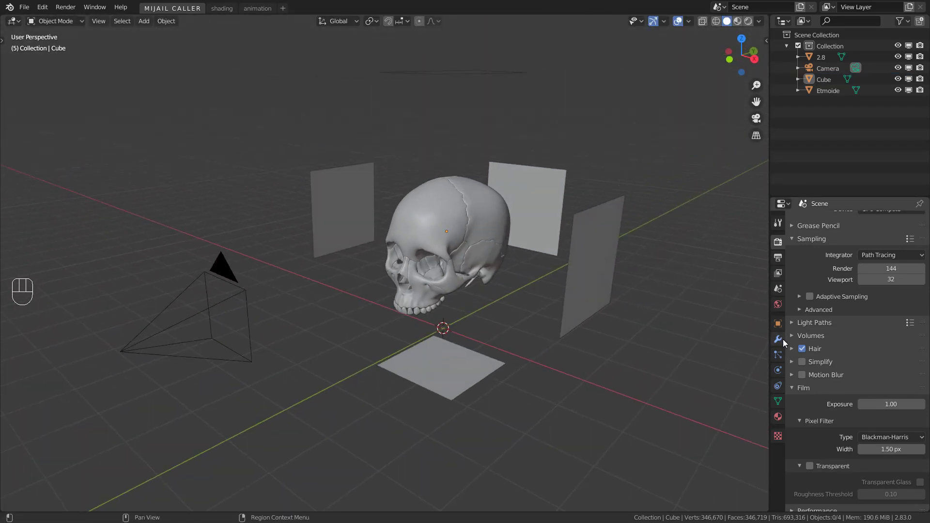
{"action": "key", "text": "z"}
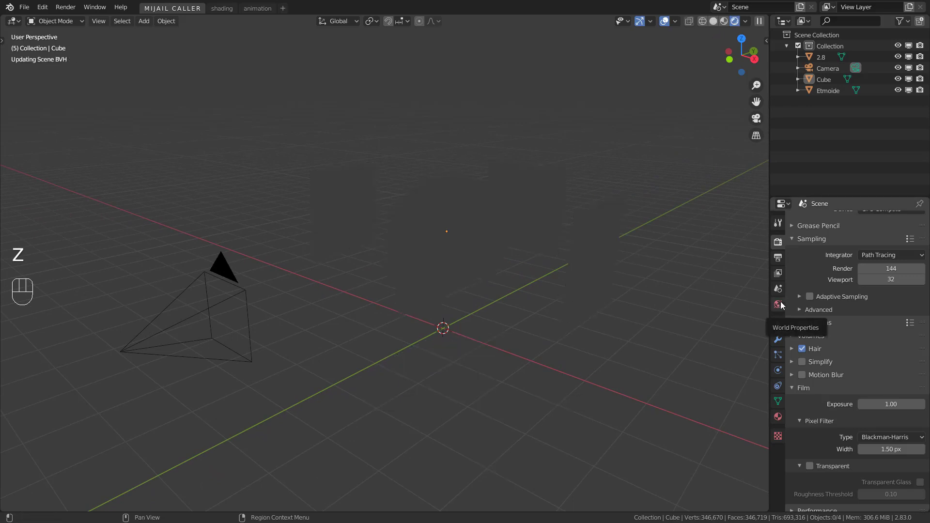
{"action": "left_click", "coordinate": [777, 304]}
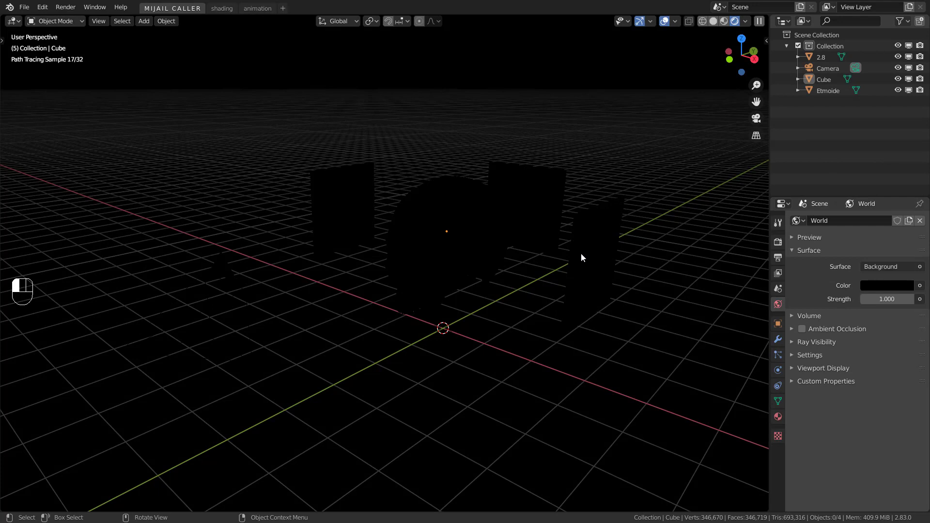
{"action": "left_click", "coordinate": [824, 79]}
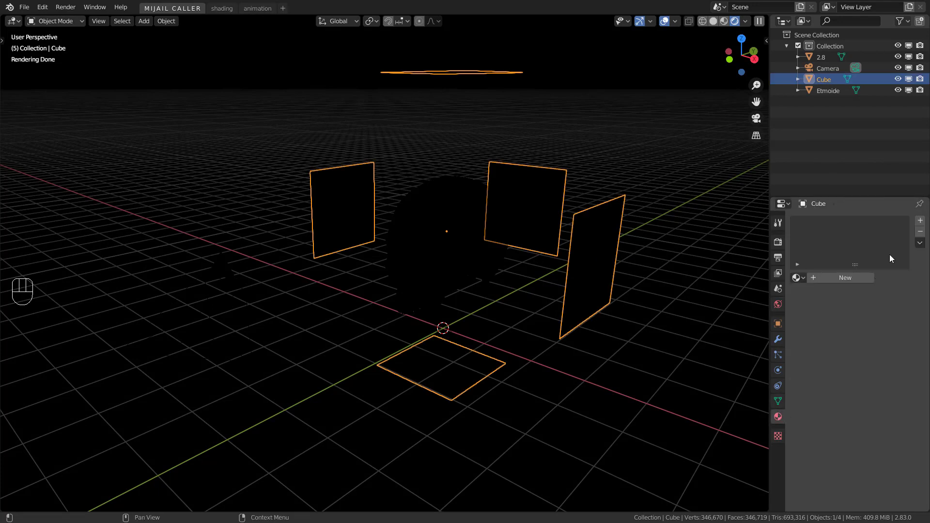
Step: Create a new emission material for the Cube panels and view through the camera
{"action": "left_click", "coordinate": [845, 278]}
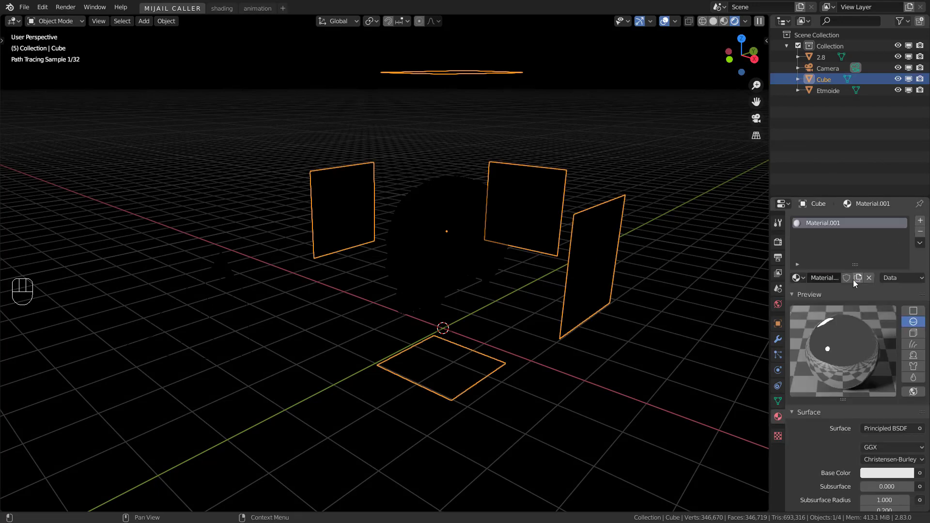
{"action": "left_click", "coordinate": [890, 427]}
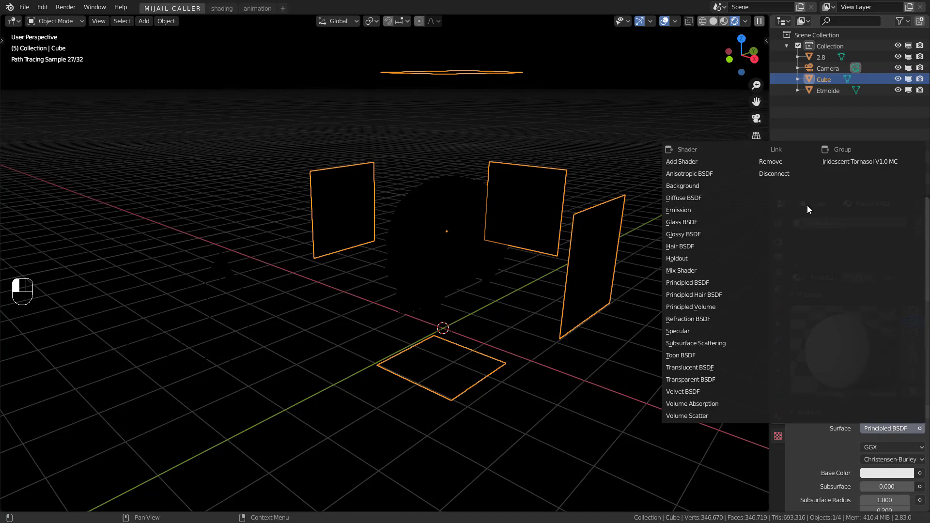
{"action": "left_click", "coordinate": [678, 210]}
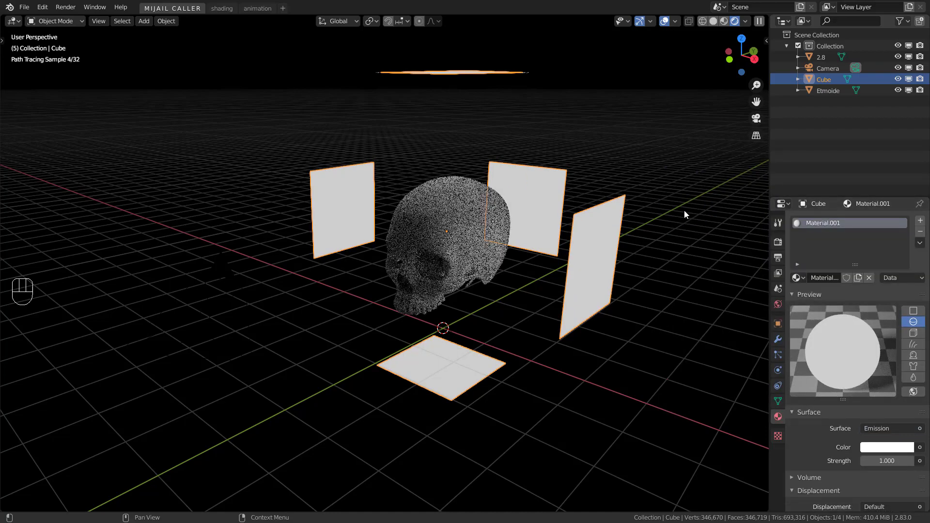
{"action": "key", "text": "alt+a"}
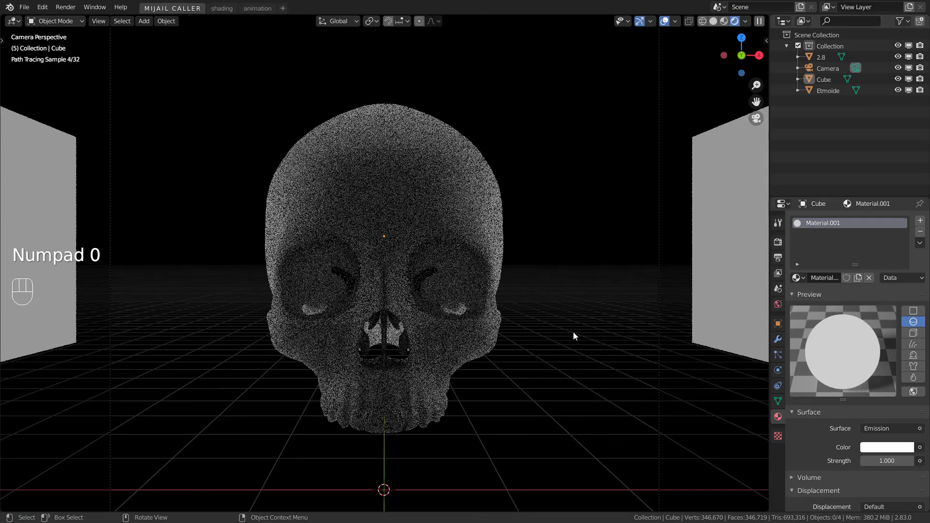
Step: Set the panels' emission strength to 3.5 and return to solid shading
{"action": "left_click", "coordinate": [886, 461]}
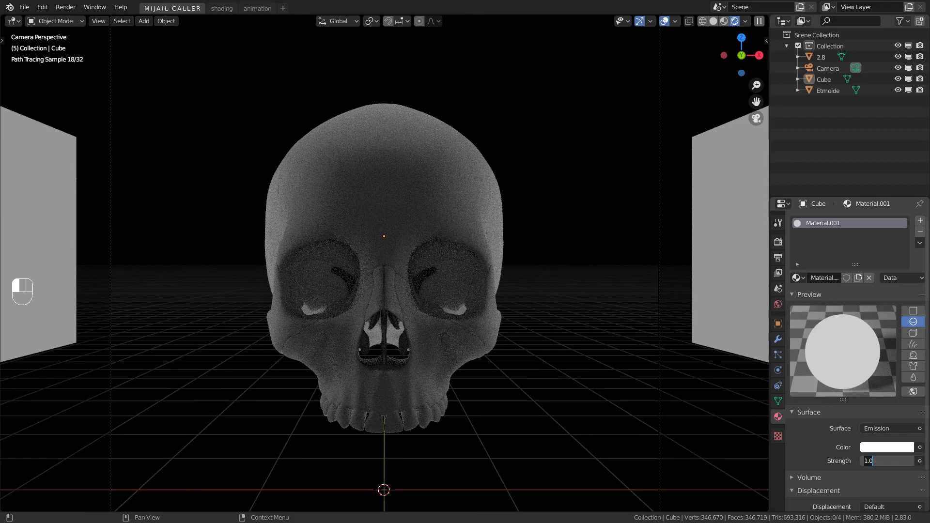
{"action": "type", "text": "5.000"}
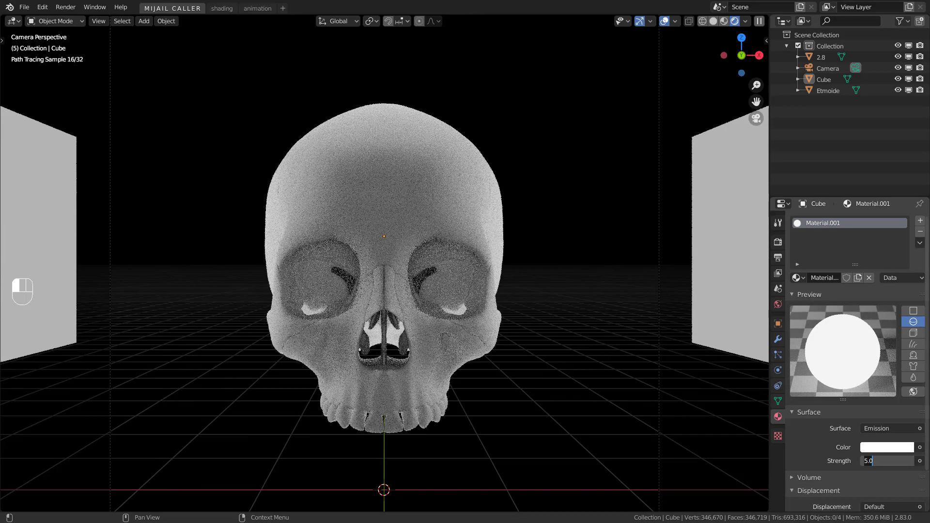
{"action": "type", "text": "3.5"}
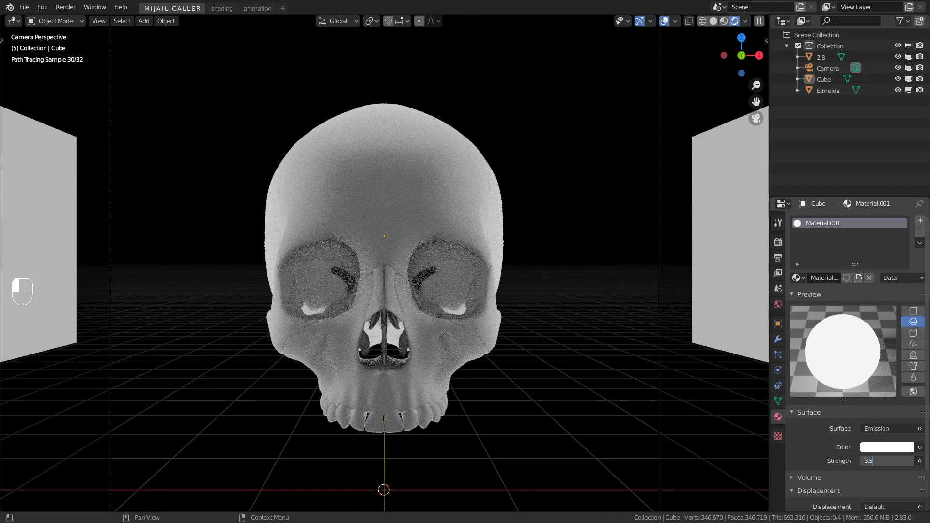
{"action": "key", "text": "Return"}
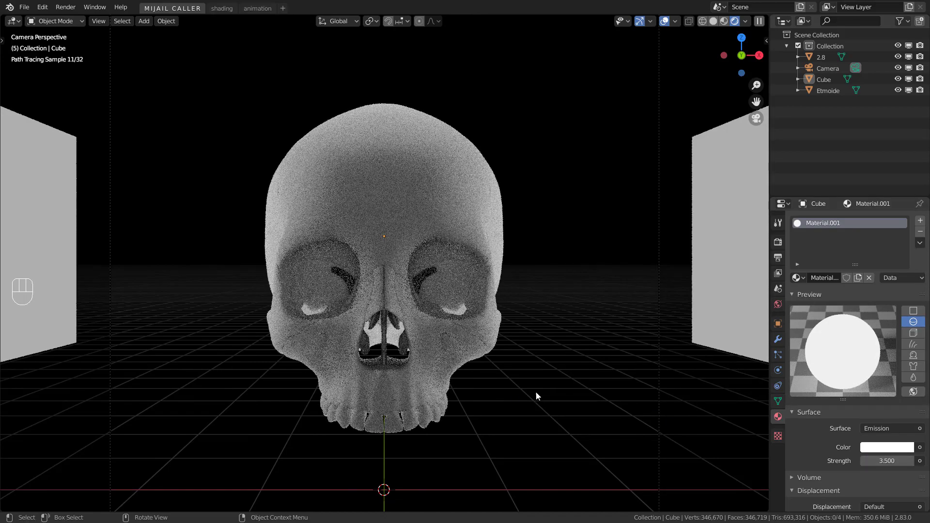
{"action": "key", "text": "z"}
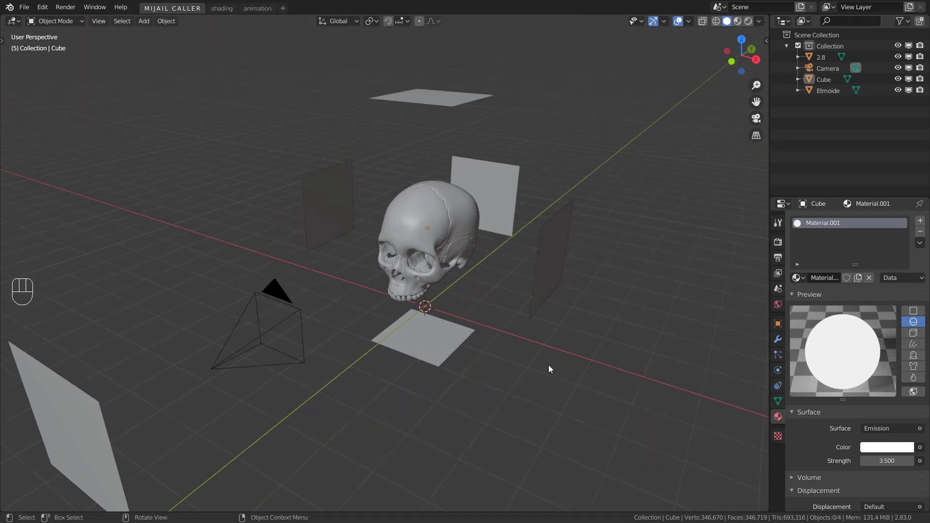
{"action": "mouse_move", "coordinate": [447, 196]}
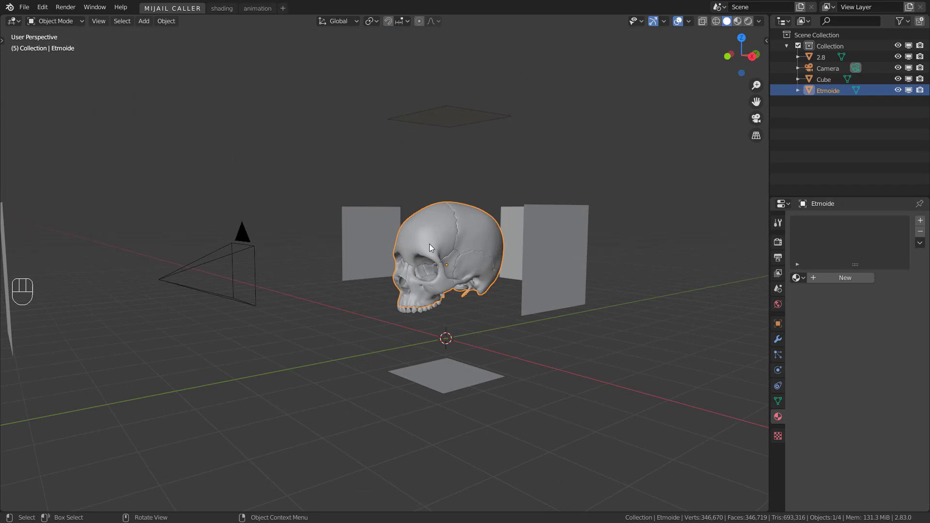
{"action": "mouse_move", "coordinate": [222, 8]}
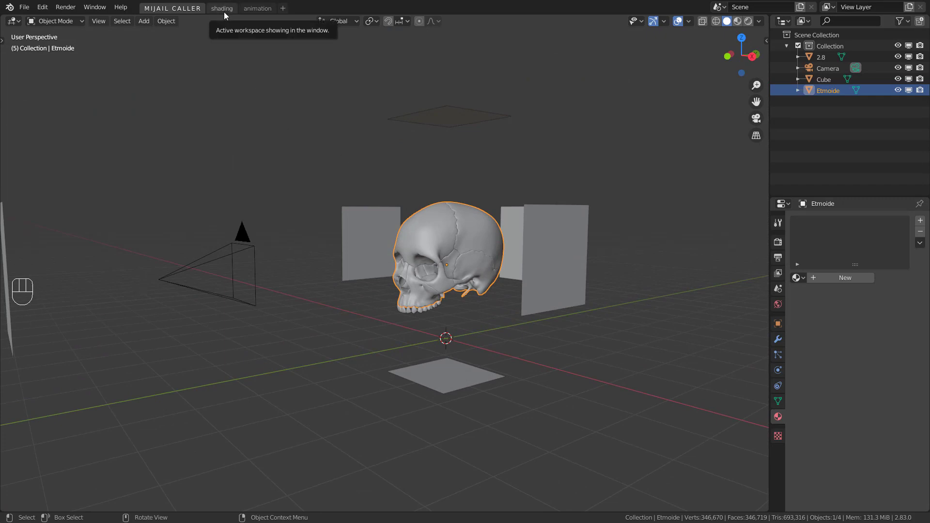
Step: In the Shading workspace, create Material.004 for the Etmoide skull
{"action": "left_click", "coordinate": [221, 8]}
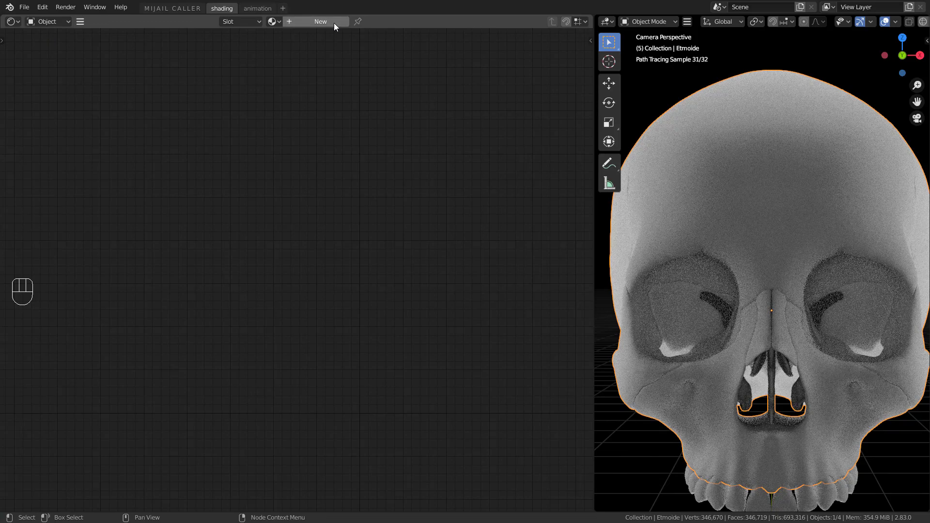
{"action": "left_click", "coordinate": [321, 22]}
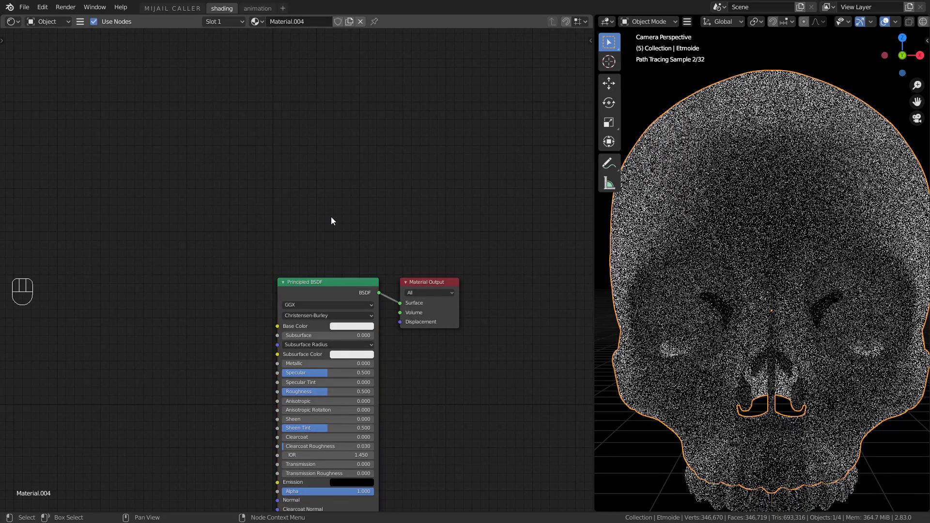
Step: Add a Layer Weight node and connect its Facing output to Base Color
{"action": "scroll", "scroll_direction": "down", "scroll_amount": 3}
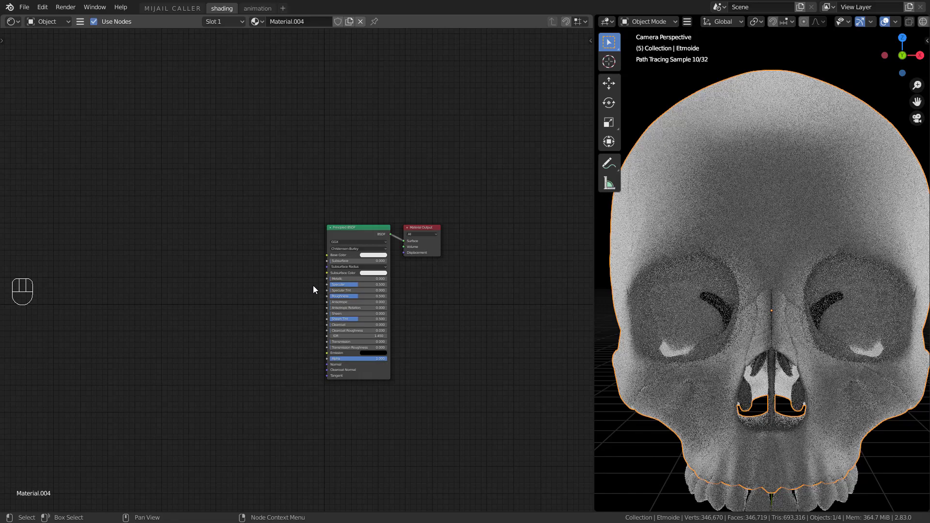
{"action": "key", "text": "shift+a"}
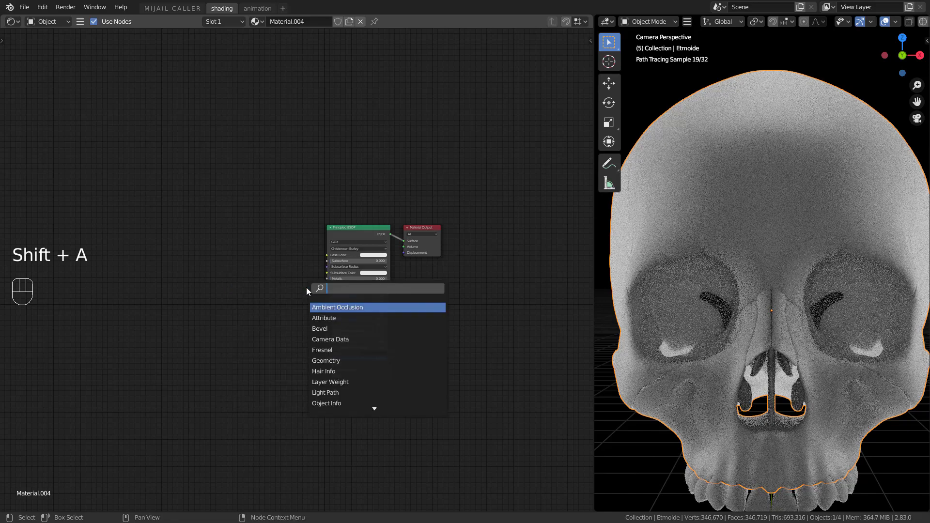
{"action": "type", "text": "layer"}
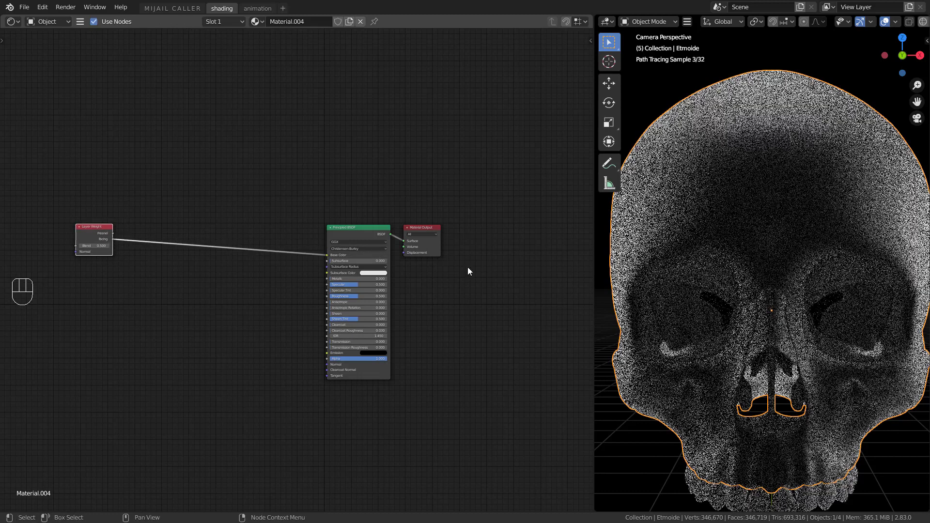
{"action": "key", "text": "alt+a"}
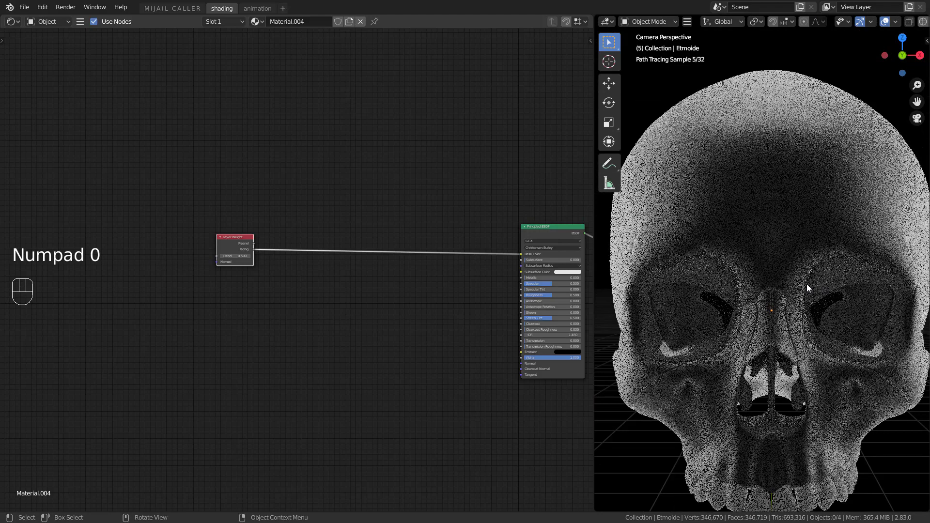
{"action": "key", "text": "shift+a"}
{"action": "type", "text": "colo"}
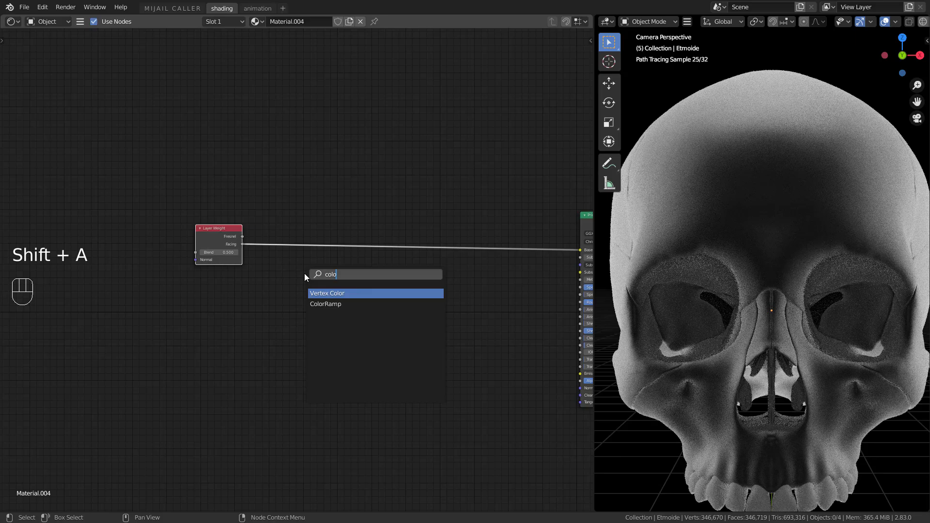
Step: Insert a blue-to-red ColorRamp before Base Color, with Metallic 1 and Roughness about 0.3
{"action": "left_click", "coordinate": [325, 303]}
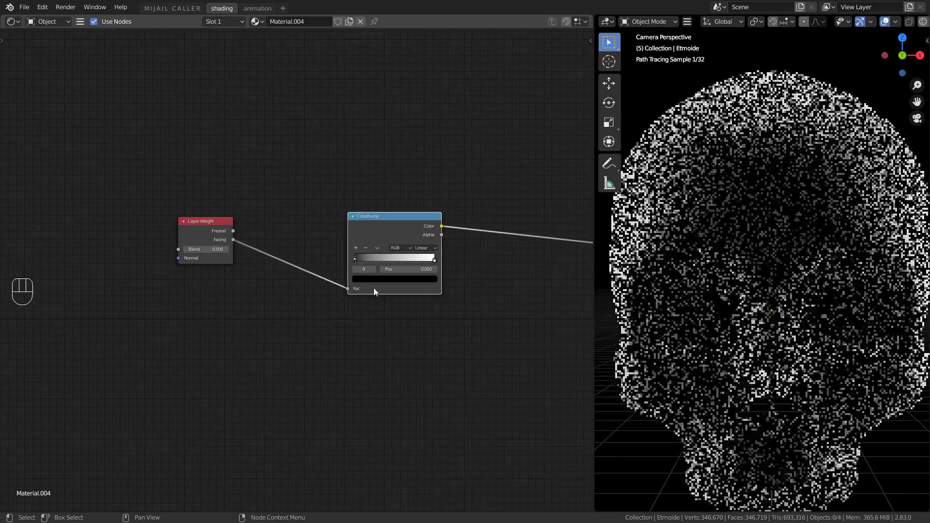
{"action": "left_click", "coordinate": [394, 278]}
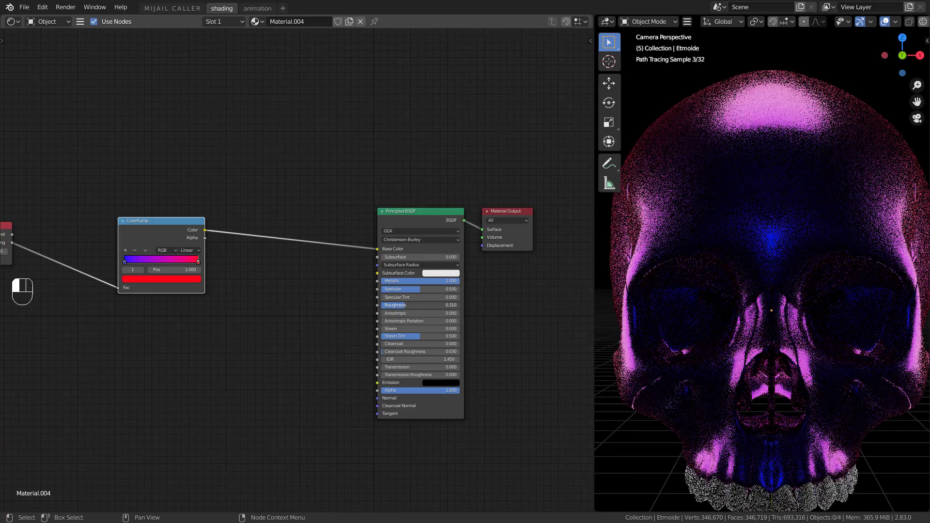
{"action": "left_click", "coordinate": [396, 305]}
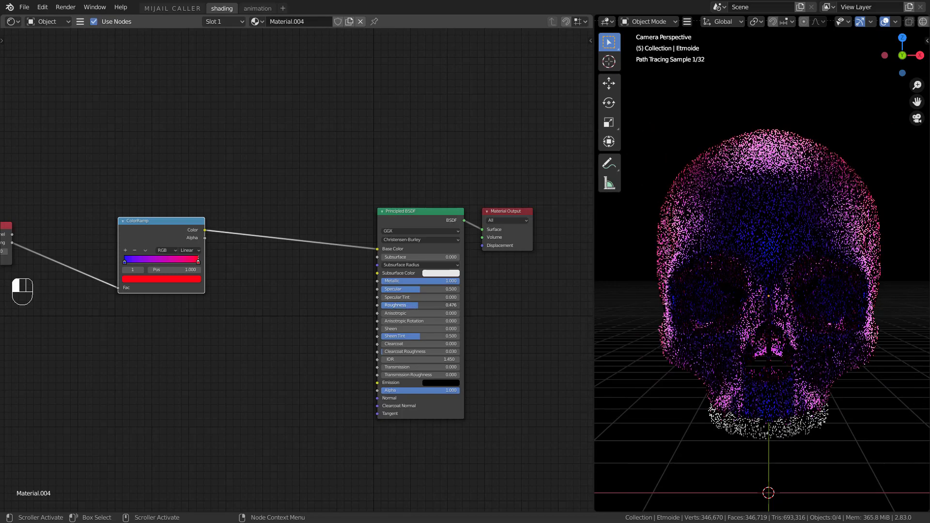
{"action": "mouse_move", "coordinate": [417, 311]}
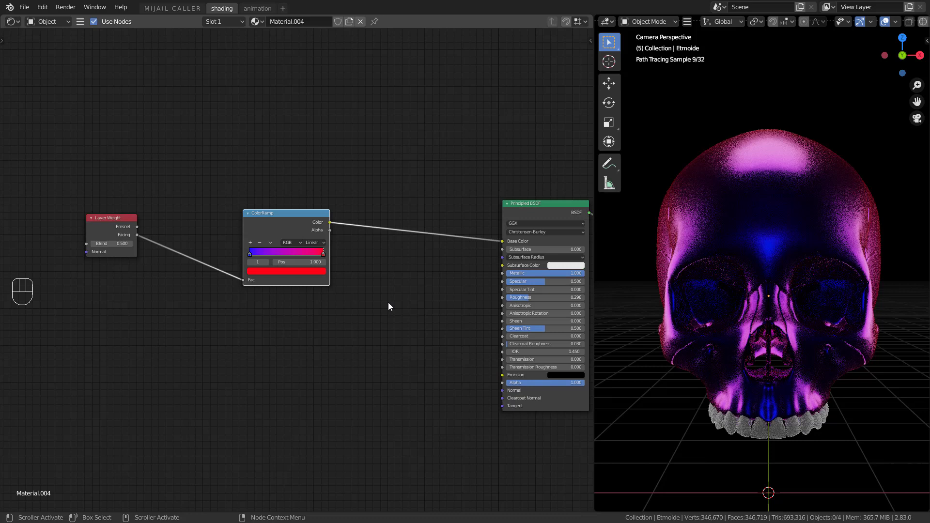
{"action": "left_click_drag", "start_coordinate": [112, 217], "coordinate": [210, 273]}
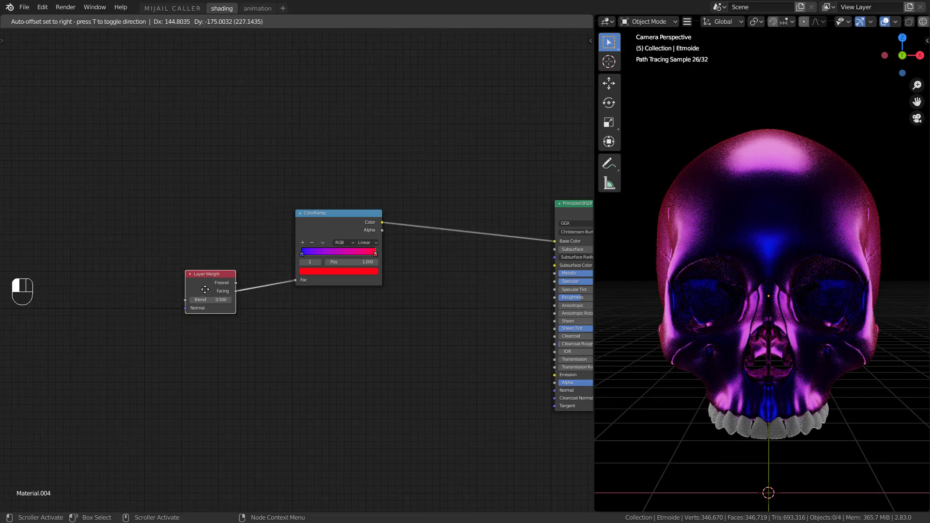
{"action": "key", "text": "shift+a"}
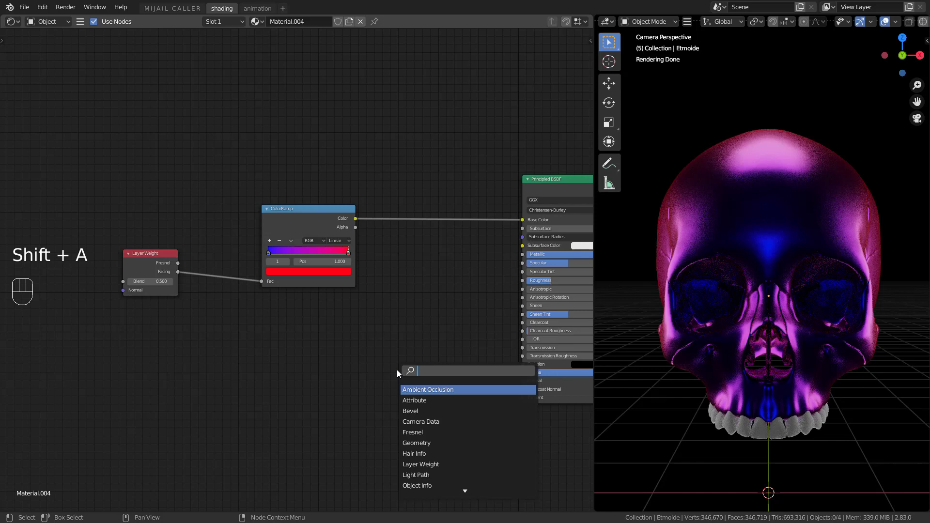
Step: Add another ColorRamp node and switch its color mode to HSL
{"action": "type", "text": "col"}
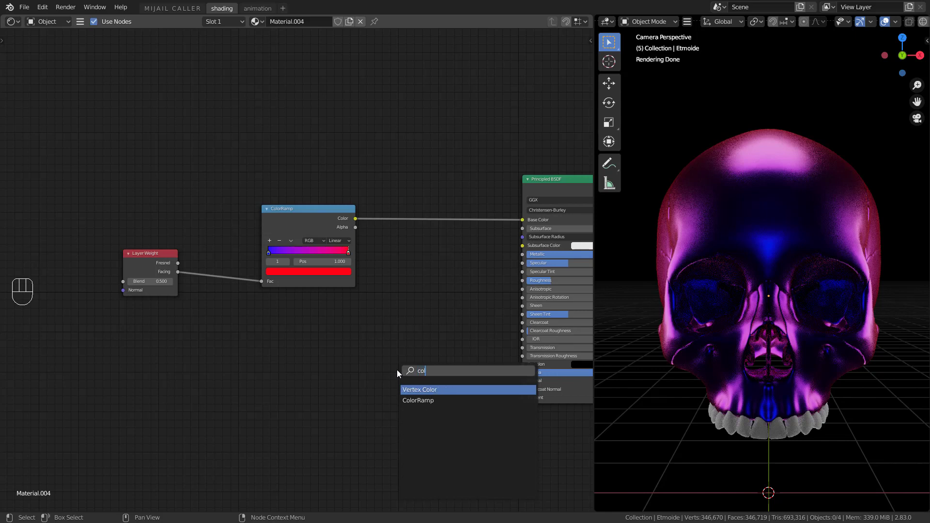
{"action": "left_click", "coordinate": [418, 399]}
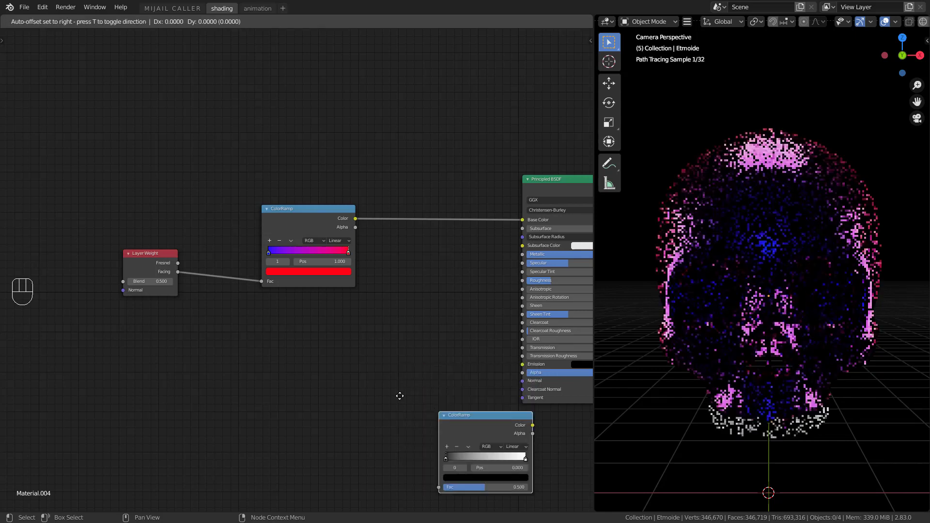
{"action": "left_click", "coordinate": [306, 362]}
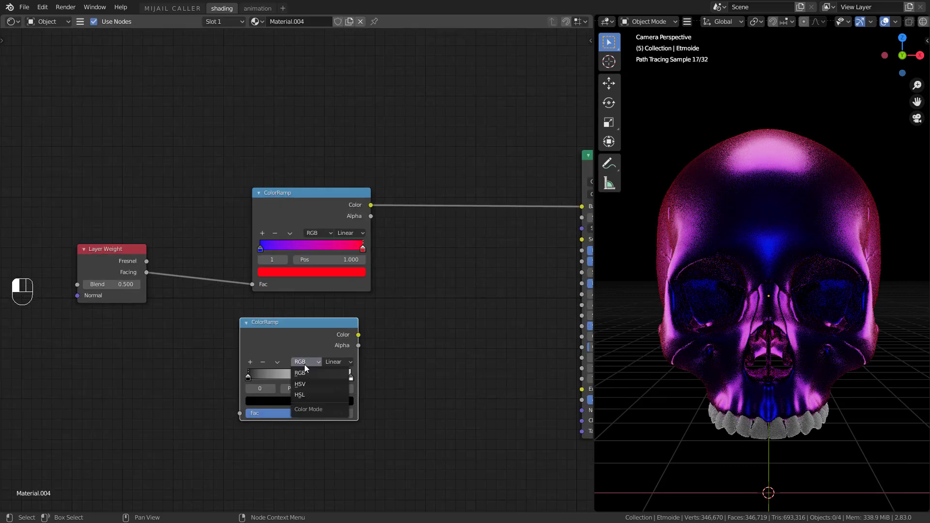
{"action": "left_click", "coordinate": [299, 395]}
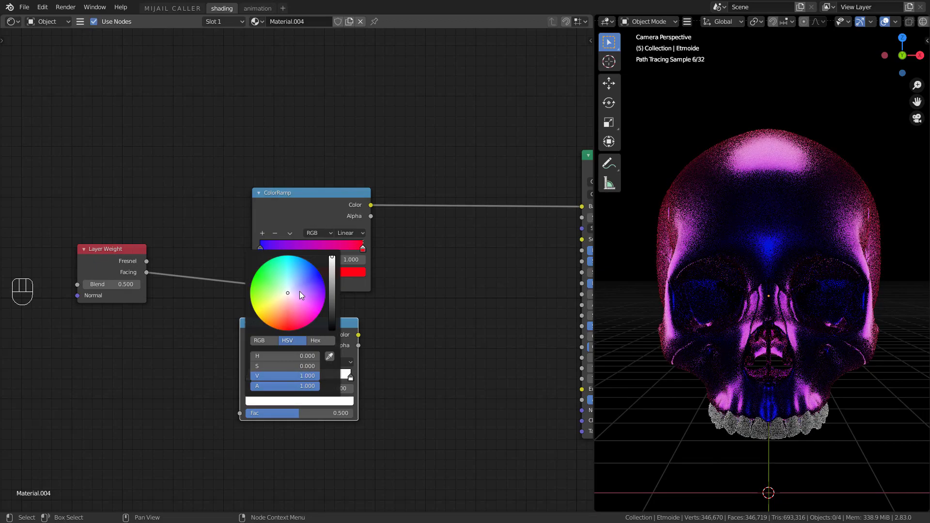
Step: Set the ramp's end stop to hex 0000FF and inspect the rainbow sheen
{"action": "left_click", "coordinate": [315, 340]}
{"action": "type", "text": "0000FF"}
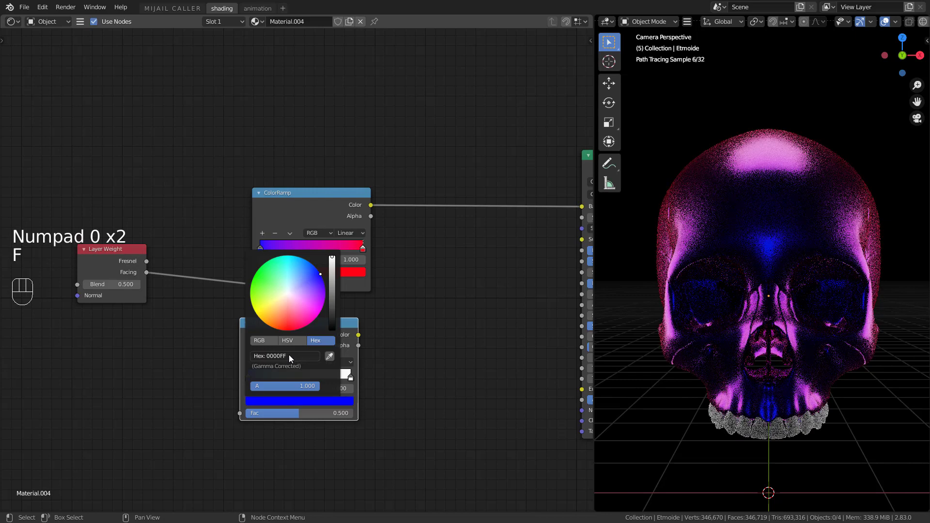
{"action": "left_click", "coordinate": [284, 356]}
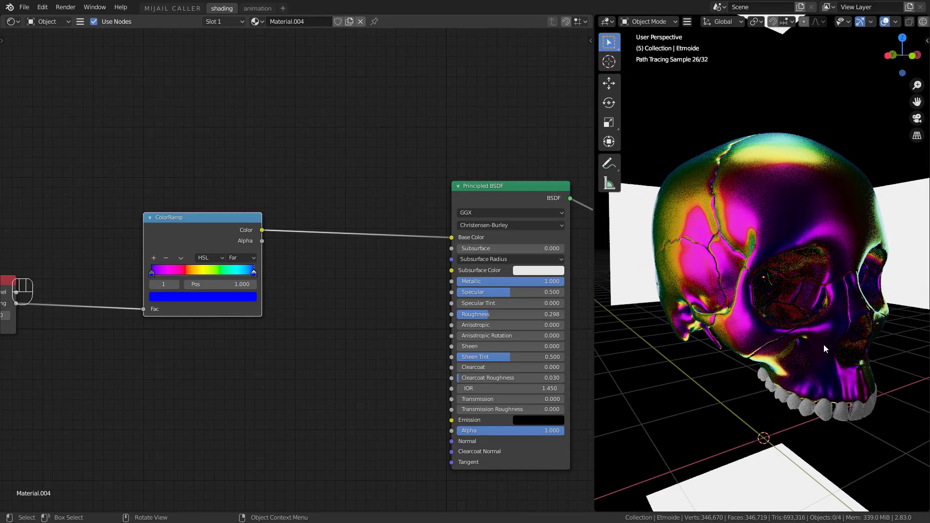
{"action": "key", "text": "shift"}
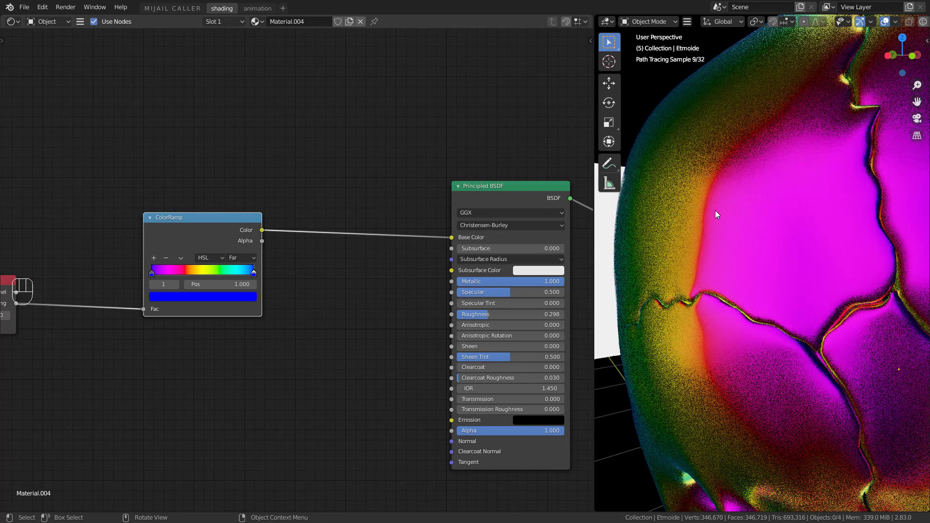
{"action": "key", "text": "alt"}
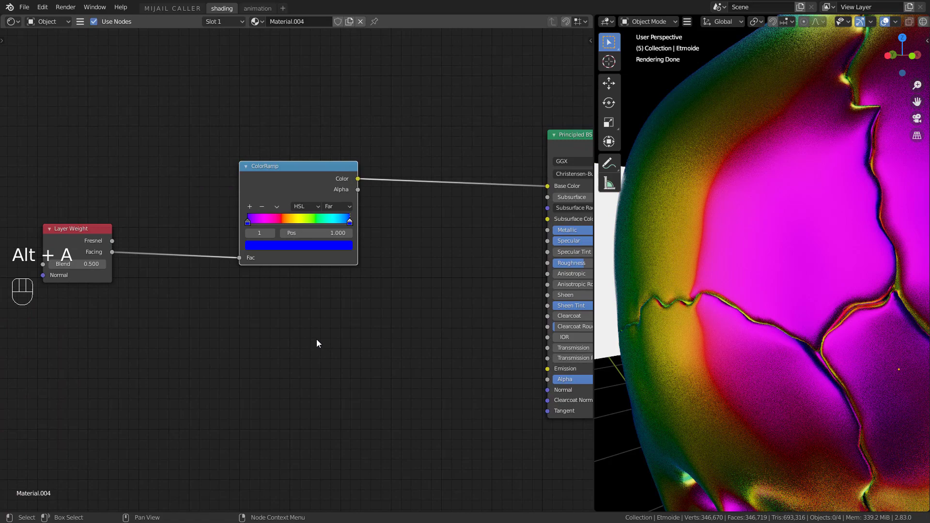
Step: Mix a Noise Texture into Layer Weight facing at factor 0.275 before the ColorRamp
{"action": "key", "text": "shift+a"}
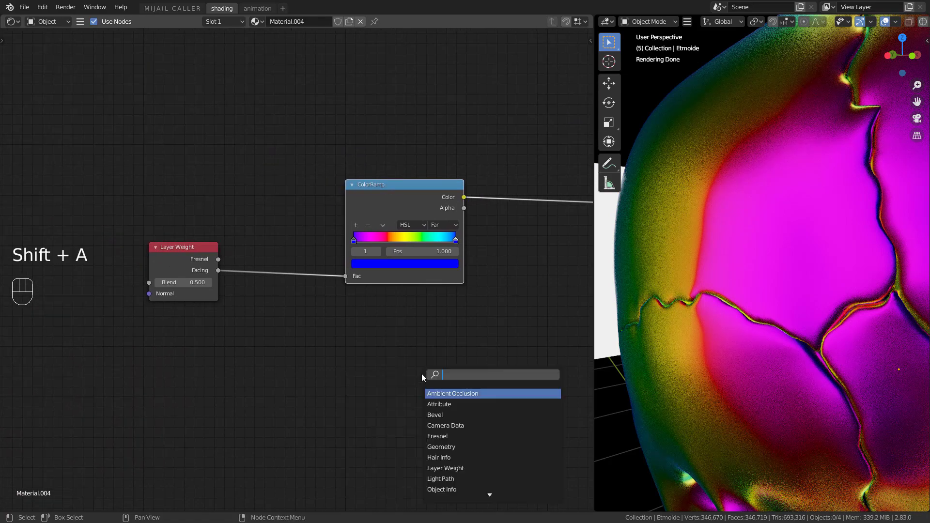
{"action": "type", "text": "mix"}
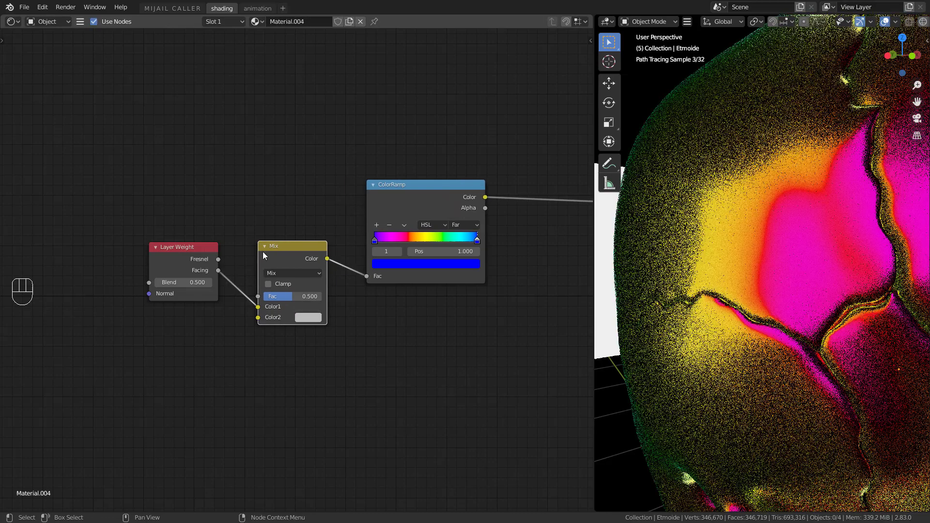
{"action": "key", "text": "shift+a"}
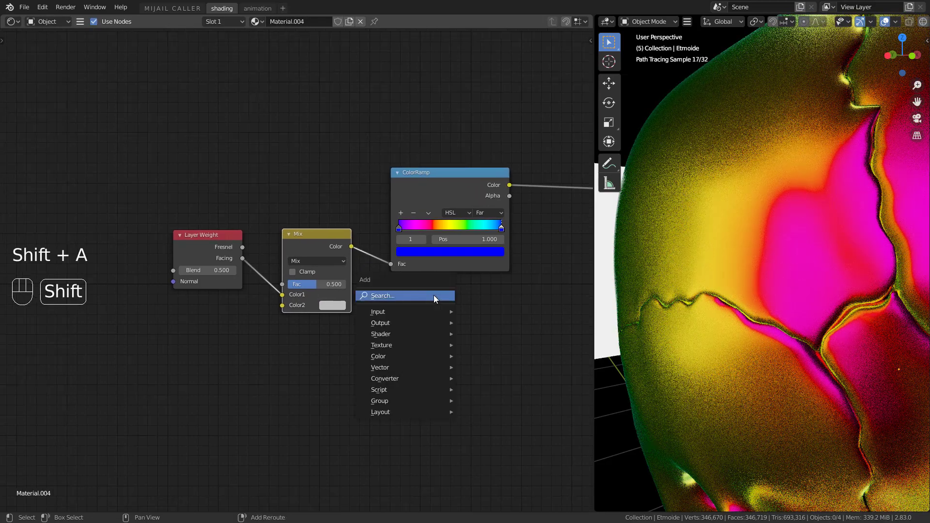
{"action": "type", "text": "no"}
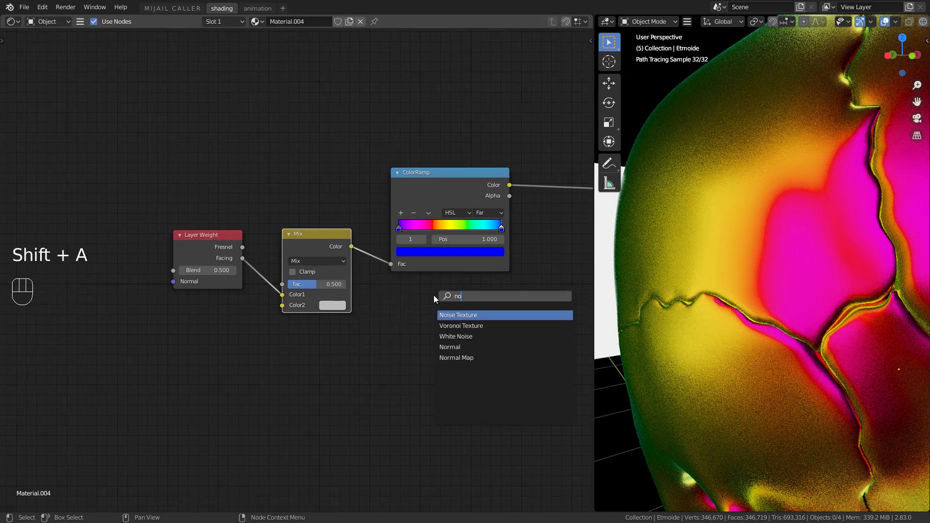
{"action": "left_click", "coordinate": [458, 315]}
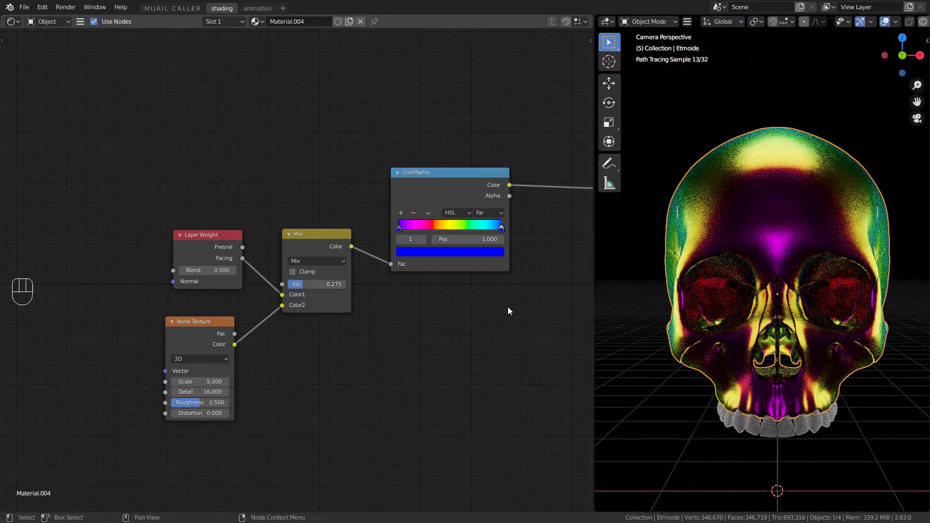
Step: Scroll the node editor toward the ColorRamp and Principled BSDF Base Color link
{"action": "scroll", "scroll_direction": "down", "scroll_amount": 3}
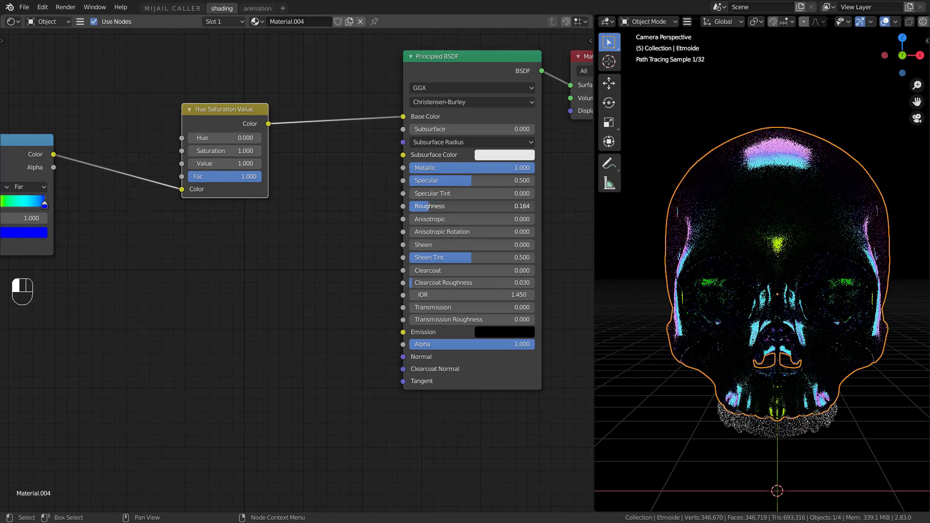
Step: Add a Bump node to Normal, fed by a Noise Texture at scale 100
{"action": "key", "text": "alt+a"}
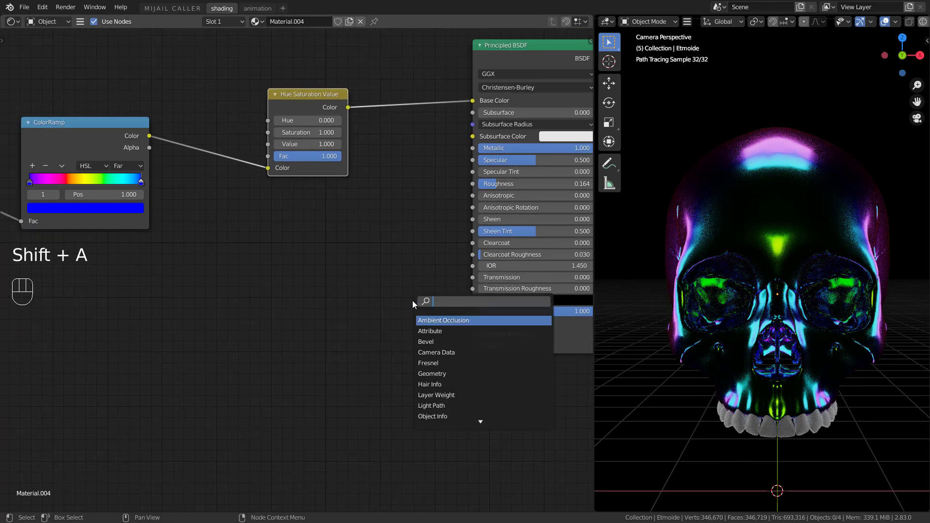
{"action": "type", "text": "bum"}
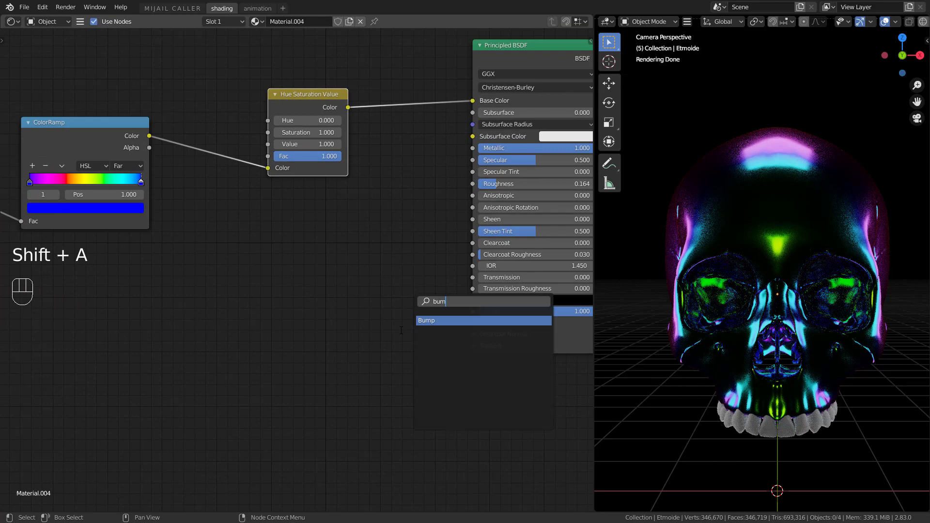
{"action": "left_click", "coordinate": [427, 320]}
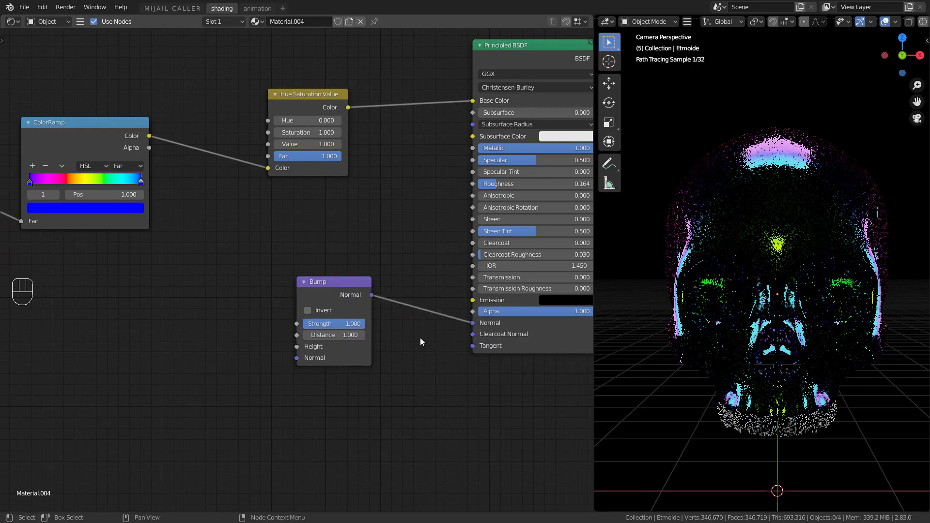
{"action": "key", "text": "shift+a"}
{"action": "type", "text": "100"}
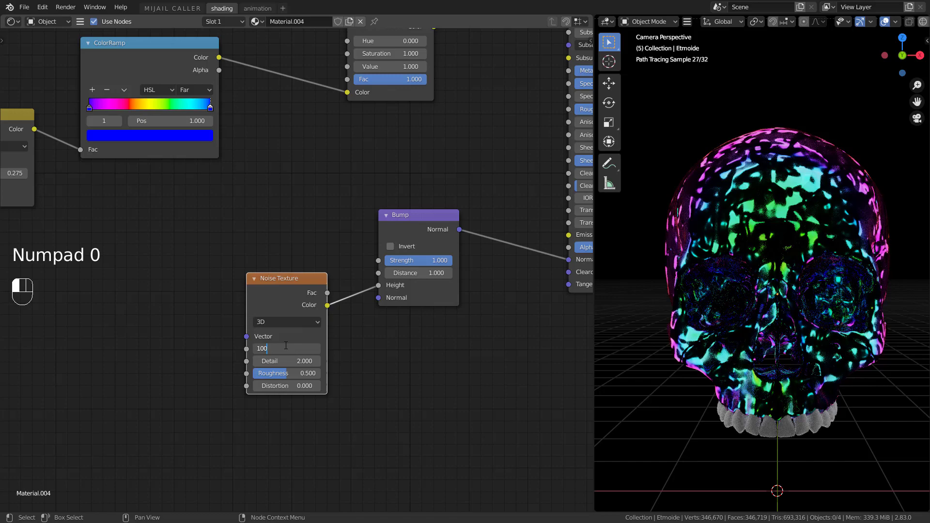
{"action": "key", "text": "Return"}
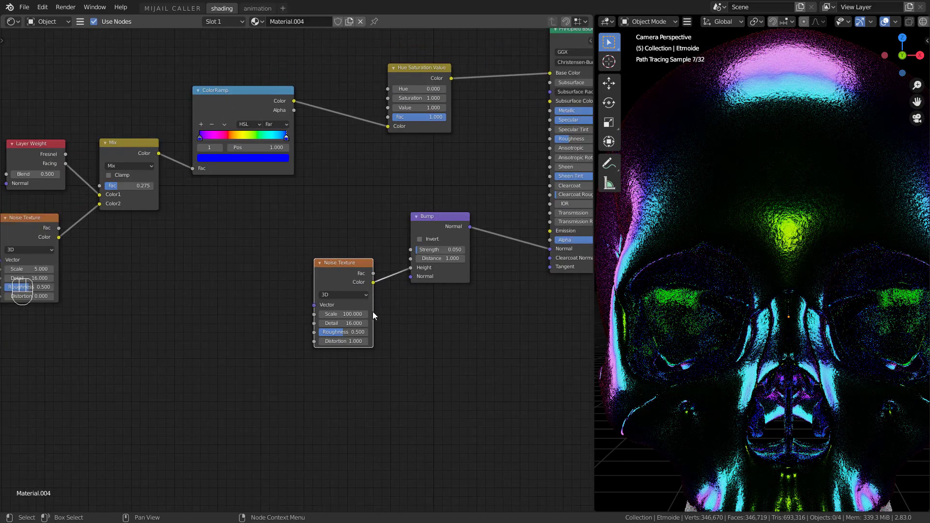
Step: Duplicate the noise into the Vector input, with Strength 0.05 and Roughness 0.237
{"action": "key", "text": "shift+d"}
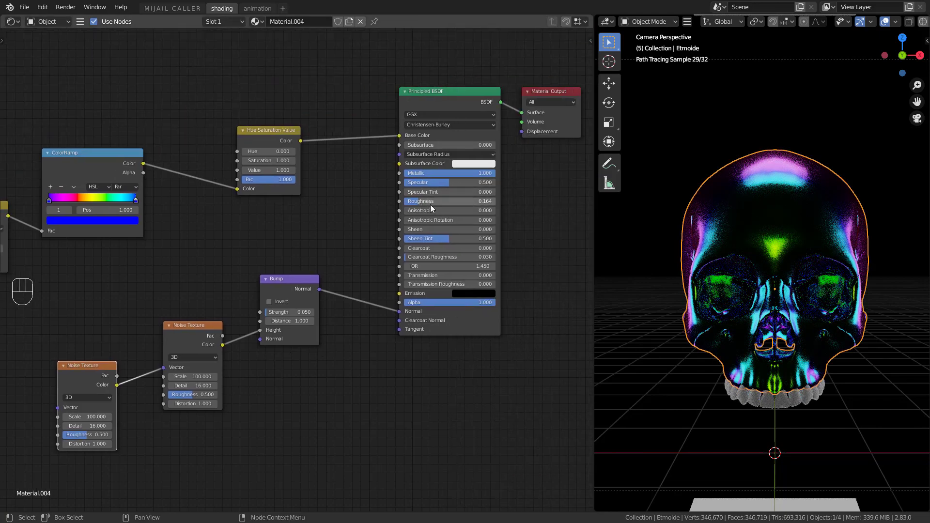
{"action": "key", "text": "alt+a"}
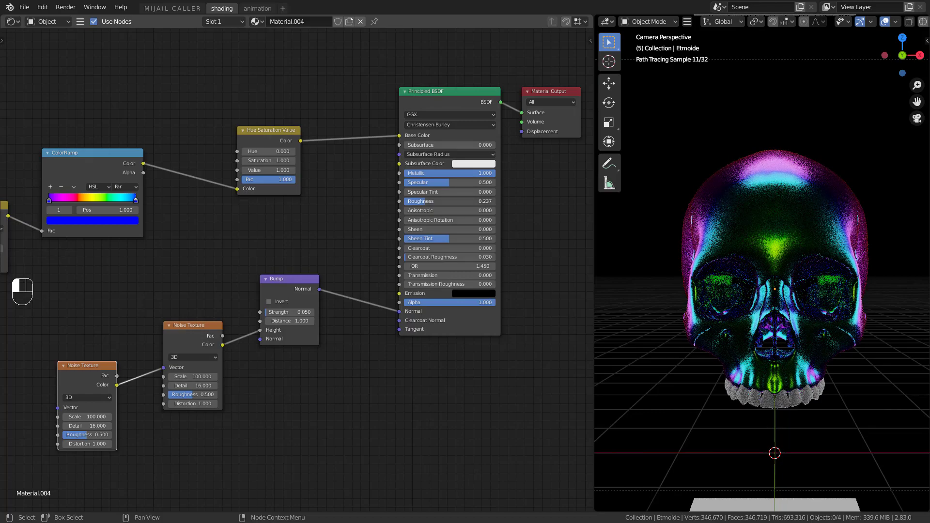
{"action": "key", "text": "alt+a"}
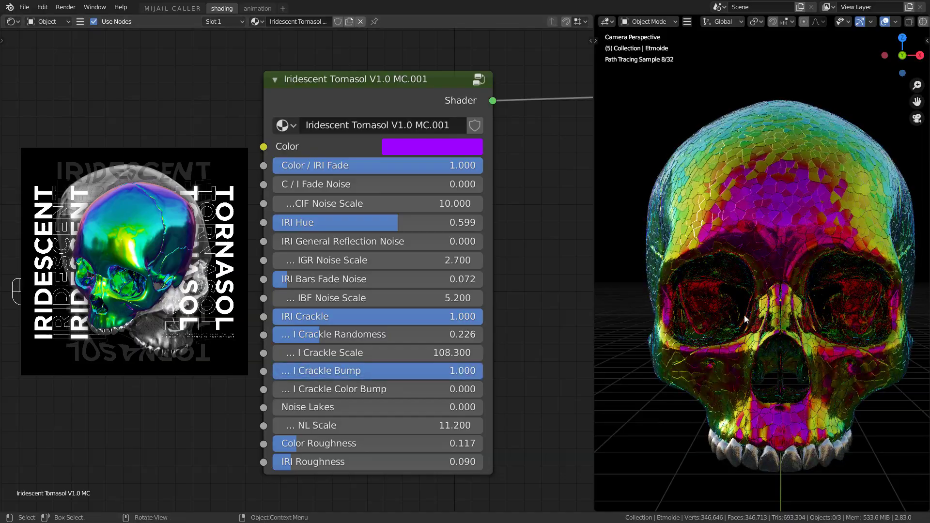
Step: Set I Crackle Bump to 0 on the Iridescent Tornasol V1.0 MC.001 group node
{"action": "left_click", "coordinate": [377, 371]}
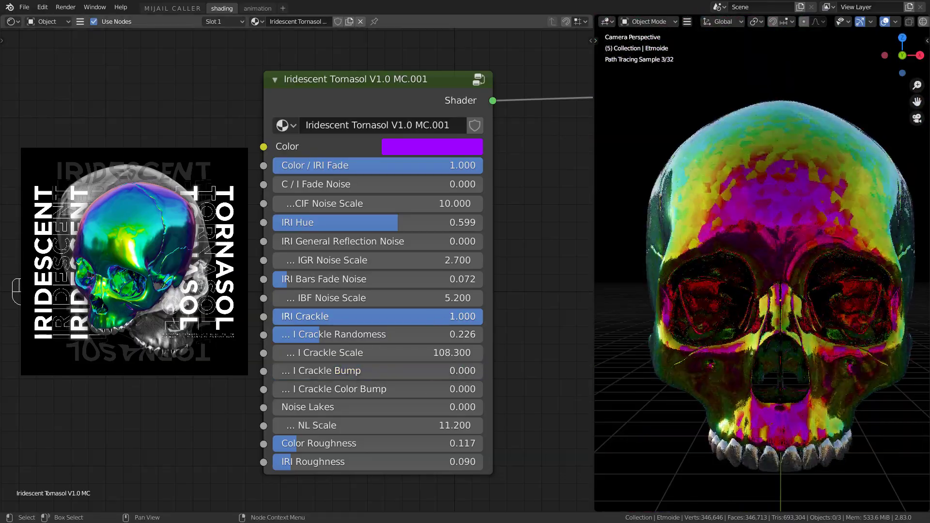